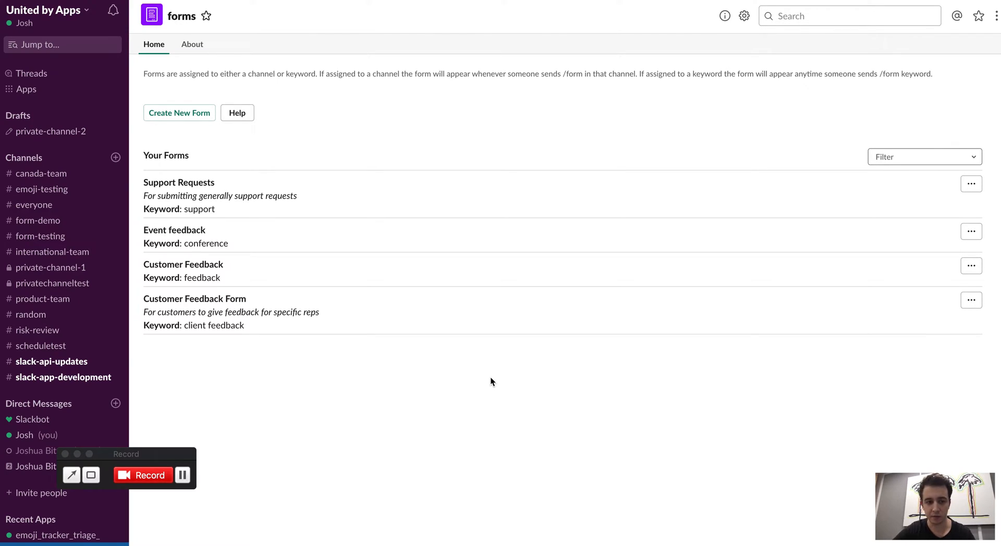
mouse_move(137, 138)
type("form")
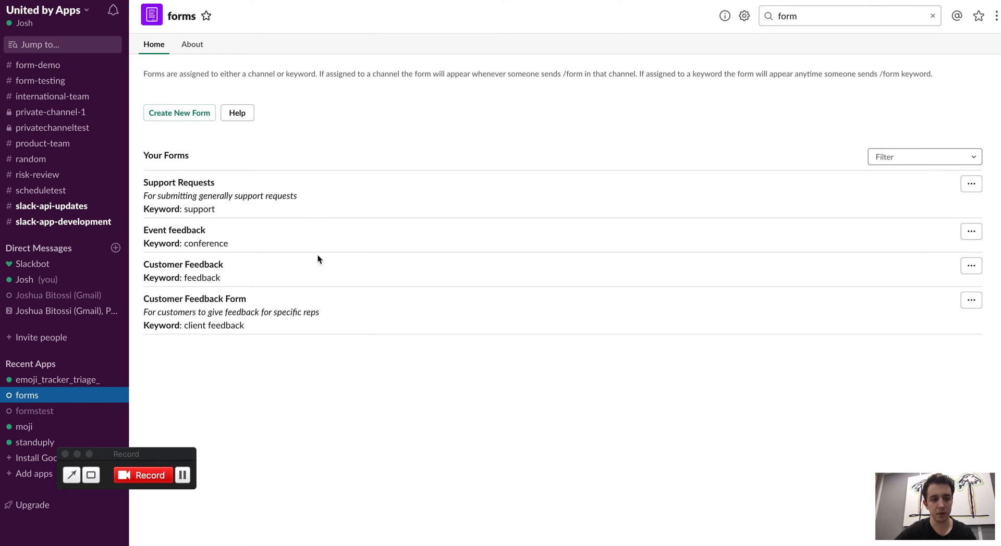
mouse_move(209, 259)
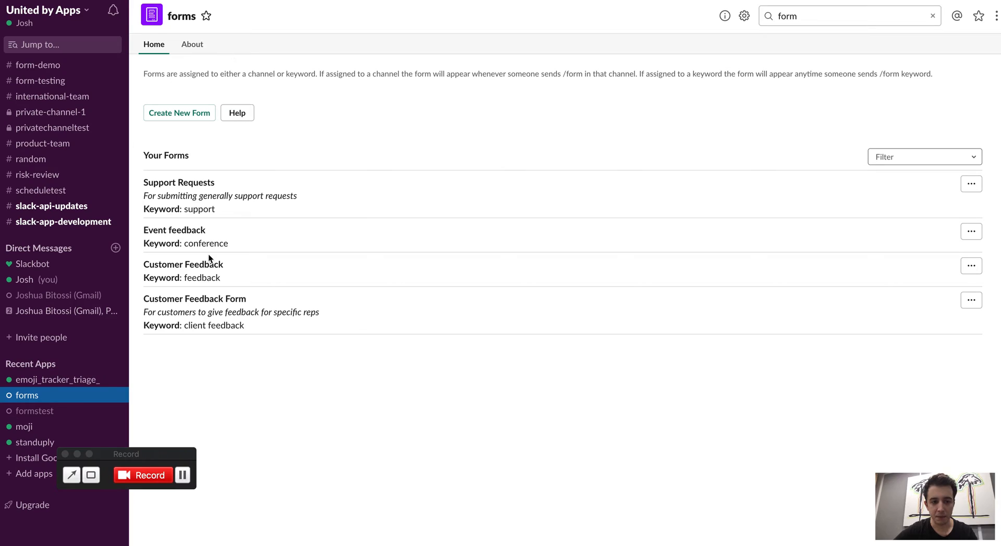
mouse_move(374, 177)
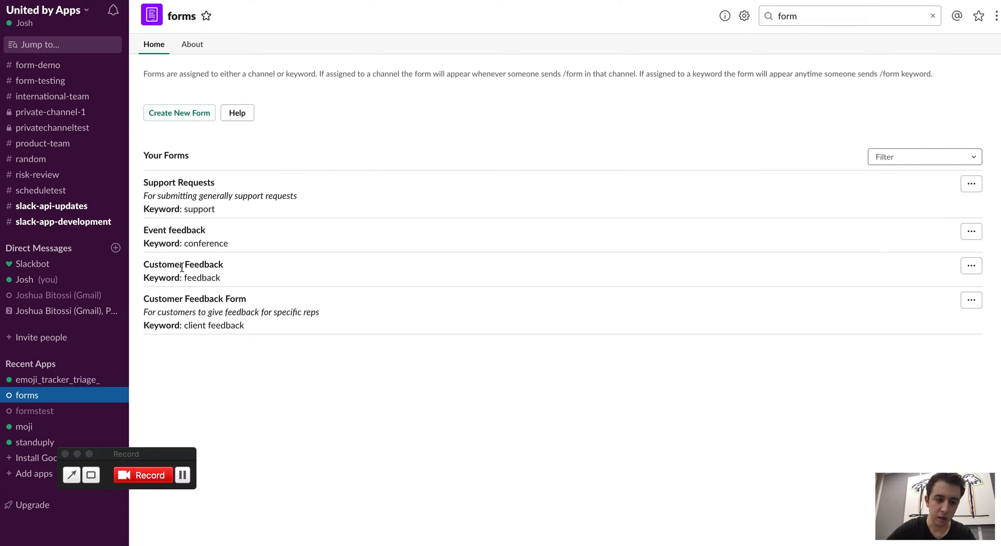
Preview the existing Support Requests form from the forms list and close the preview
left_click(924, 157)
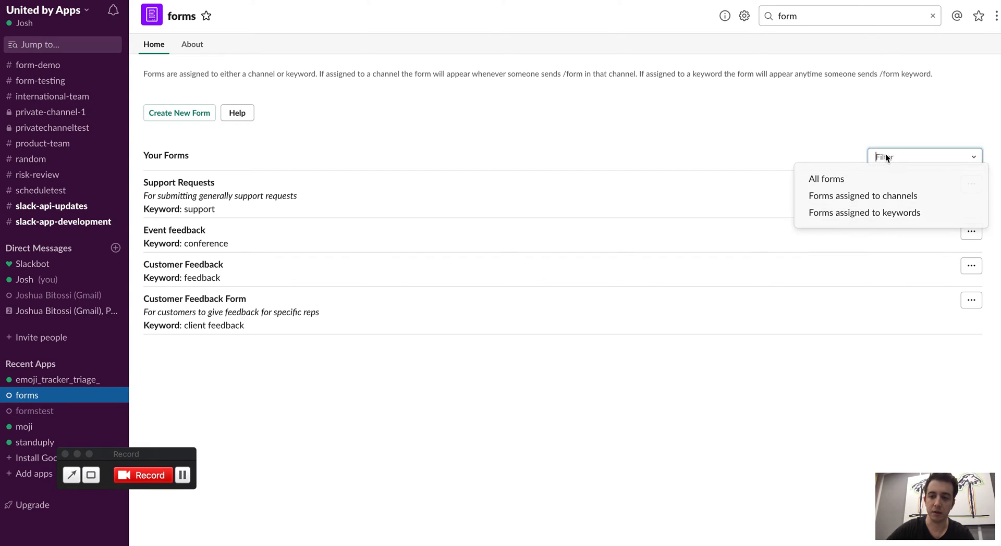
mouse_move(872, 196)
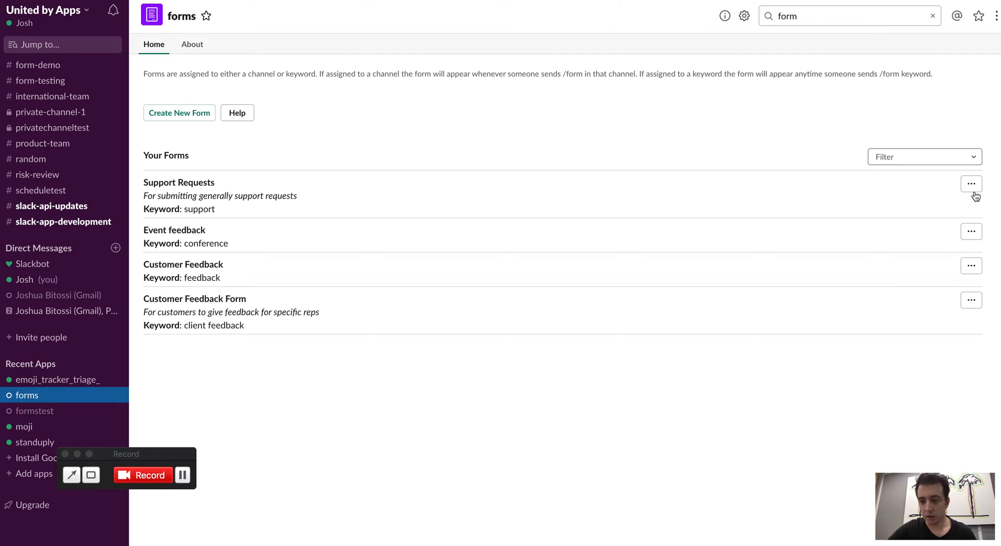
left_click(970, 184)
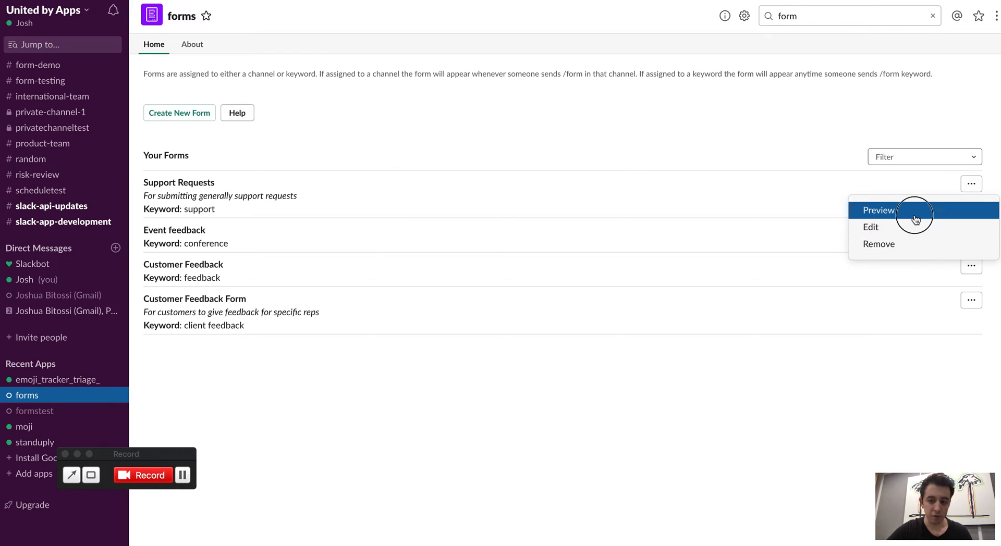
left_click(878, 210)
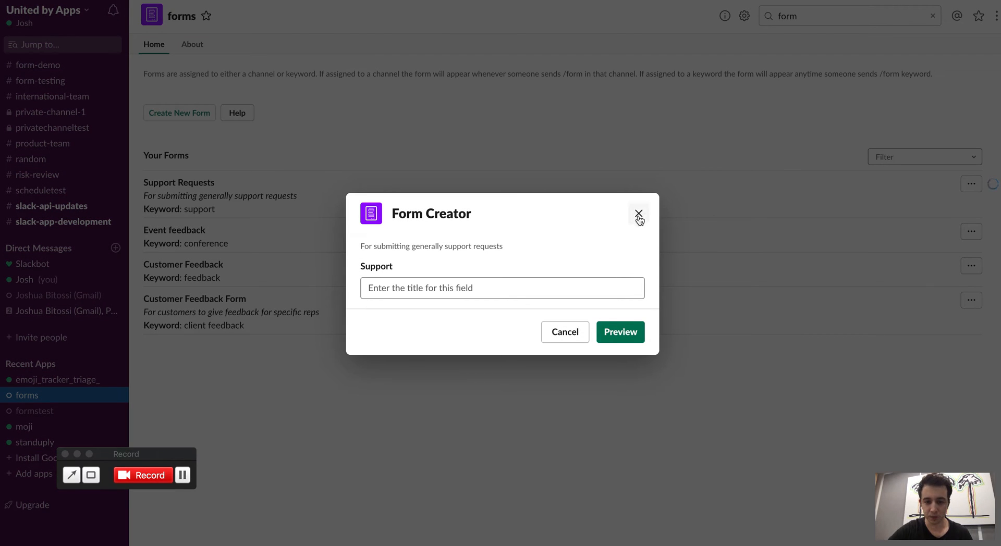
left_click(638, 214)
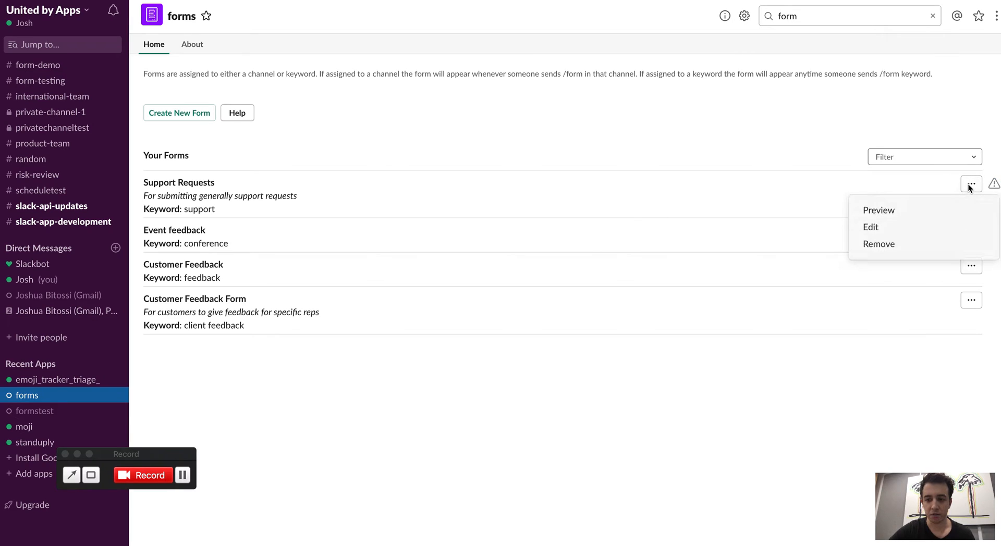
mouse_move(615, 358)
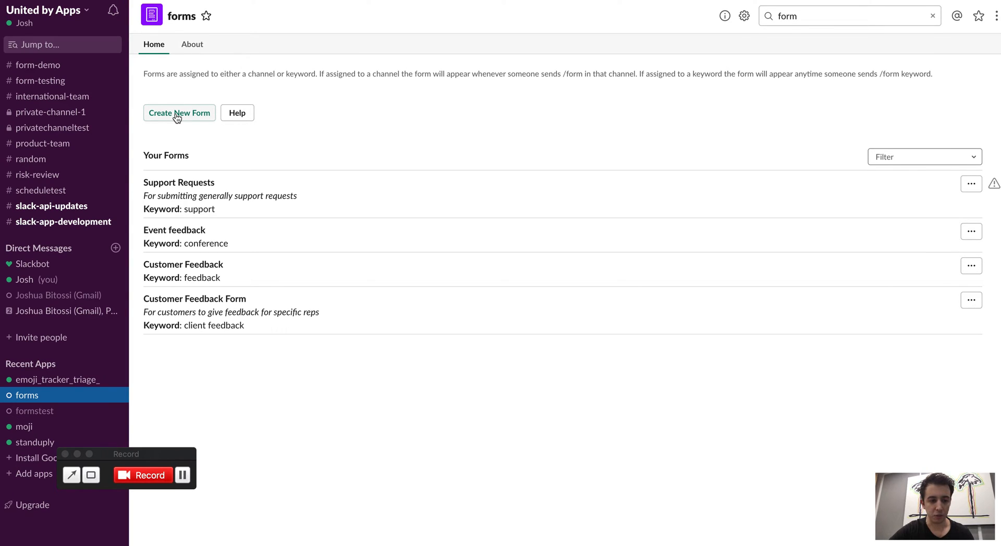
Start a new form with a single-line input titled Customer Feedback
left_click(180, 113)
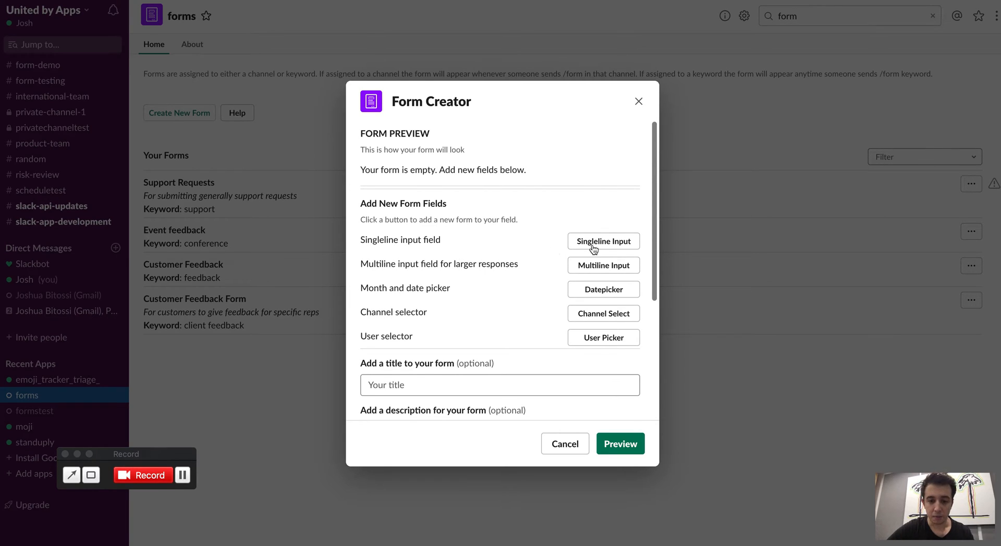
scroll("down", 3)
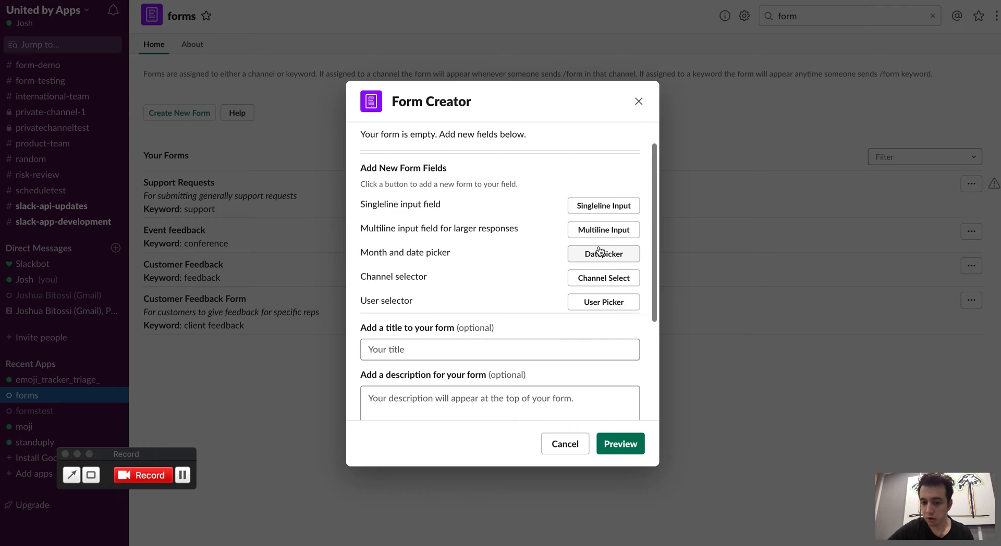
left_click(603, 206)
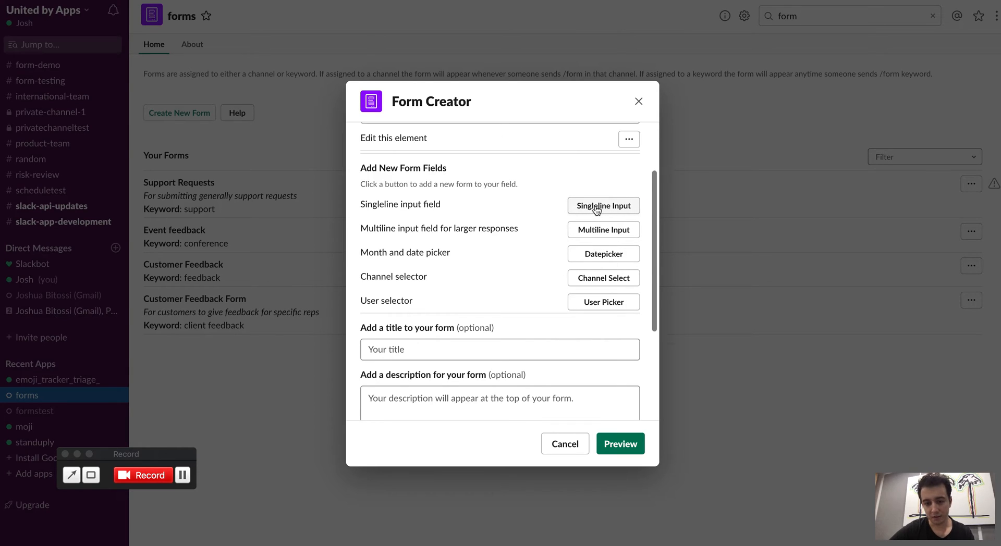
left_click(603, 206)
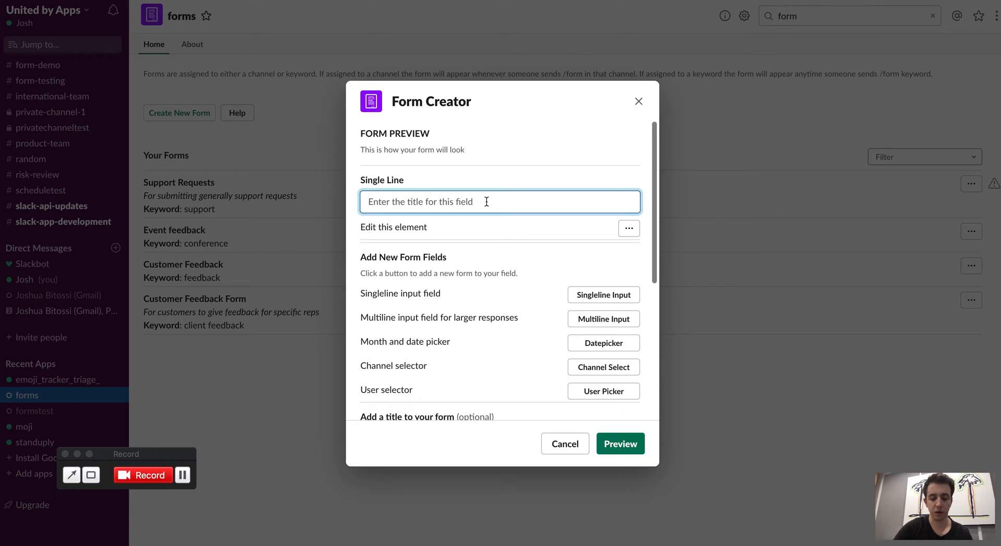
type("feedb")
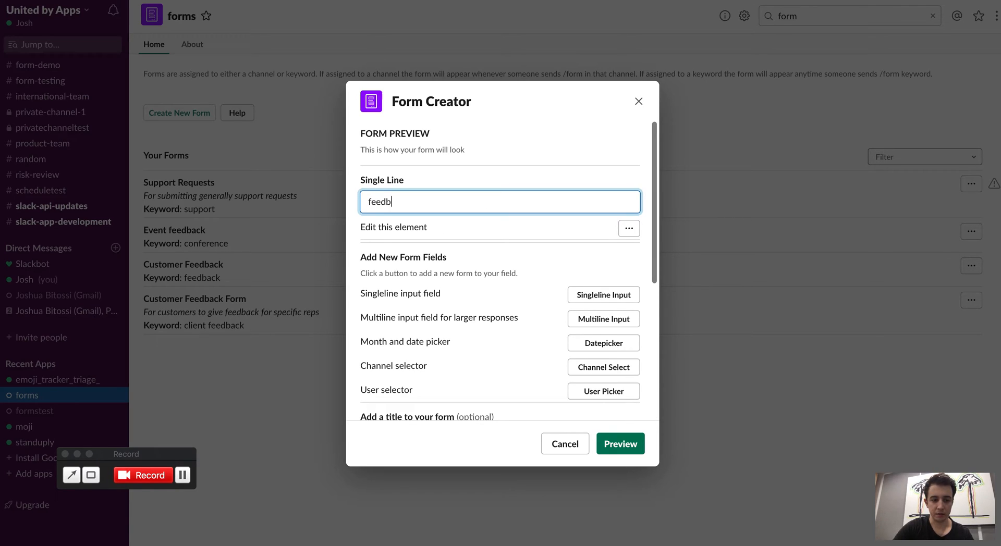
type("Customer")
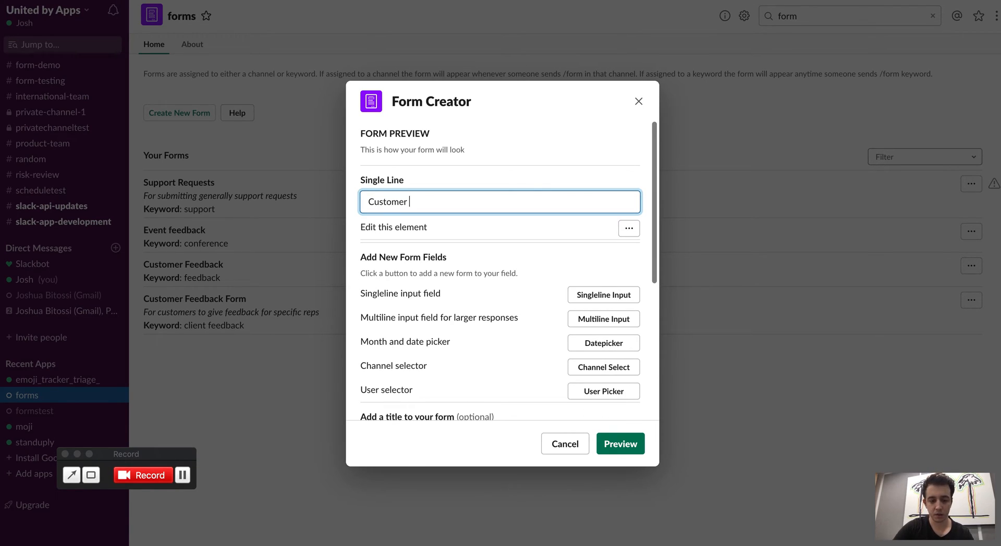
type("Feedback")
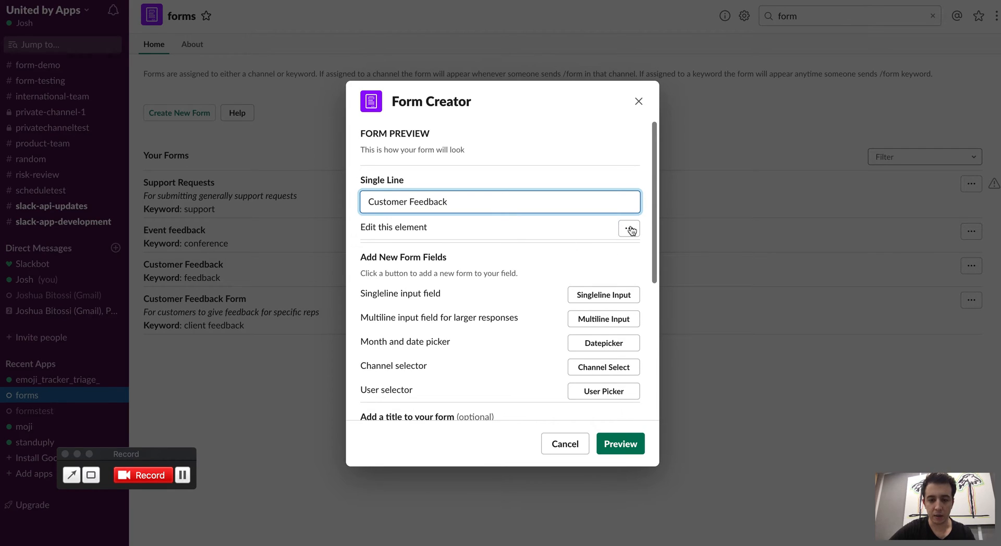
Remove the single-line Customer Feedback field via its ⋯ menu
left_click(627, 228)
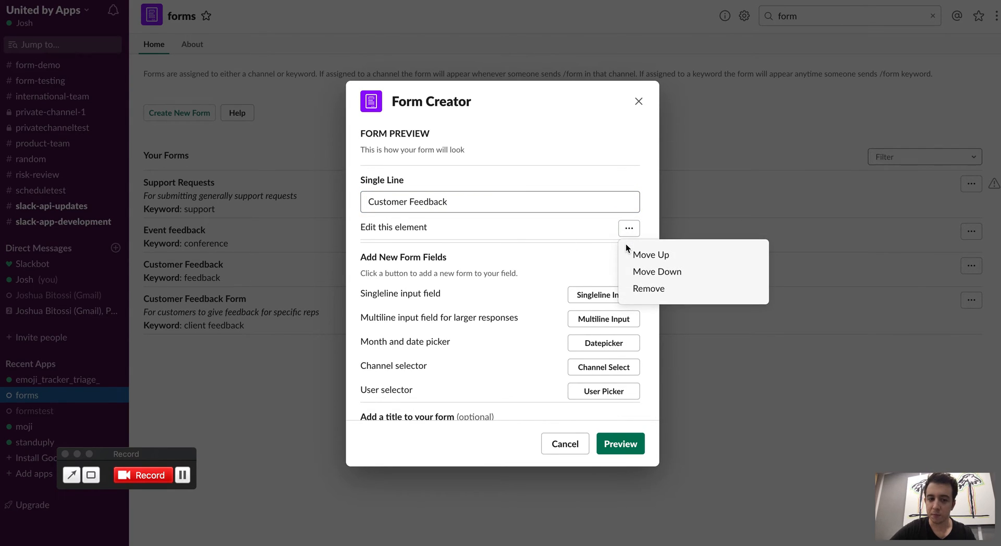
left_click(628, 228)
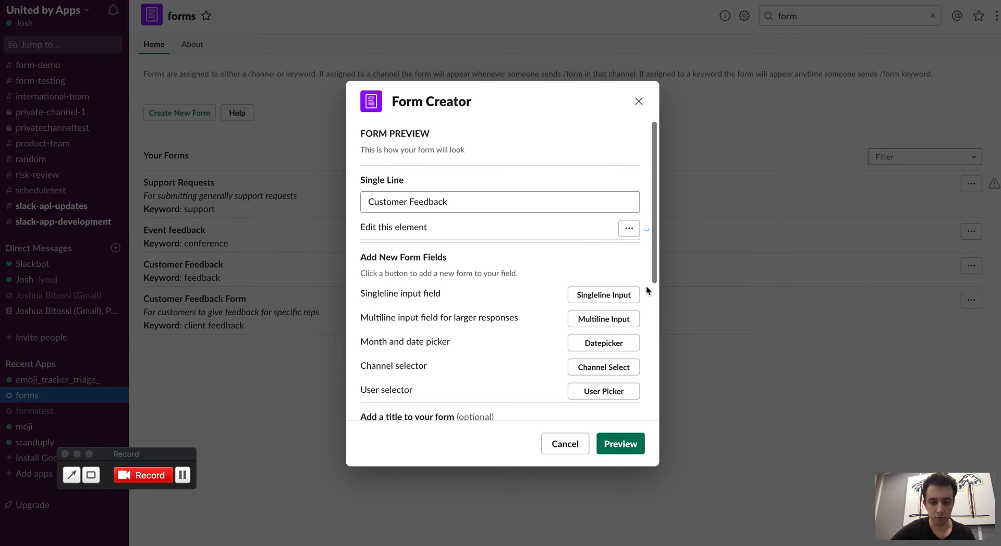
Add a multiline input and a Feedback Date datepicker moved above it
scroll("down", 3)
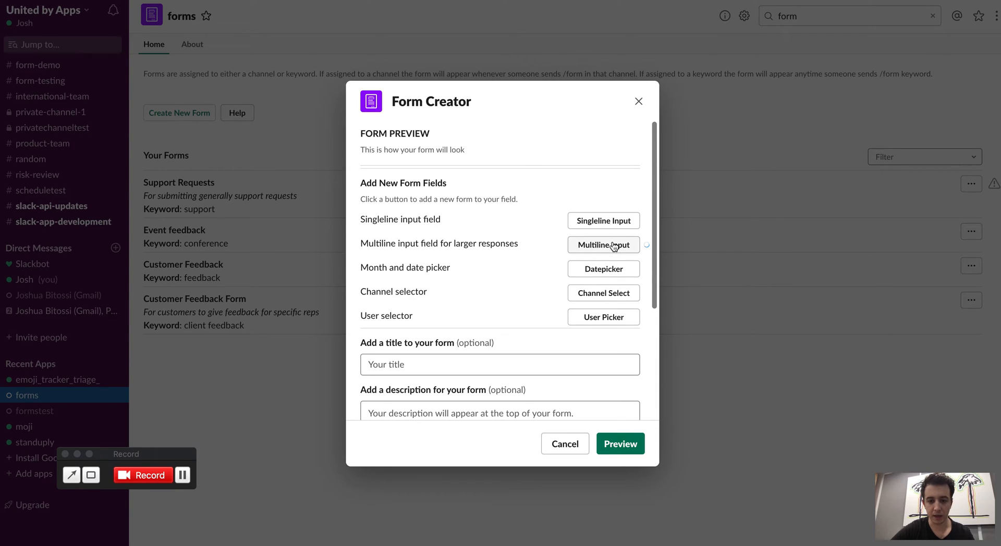
left_click(601, 244)
type("Customer Feedback")
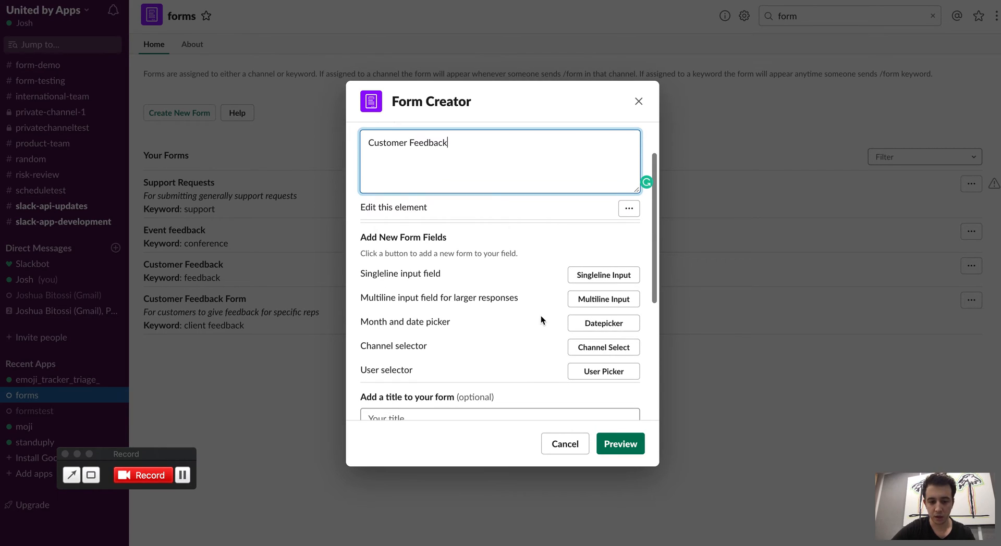
left_click(601, 324)
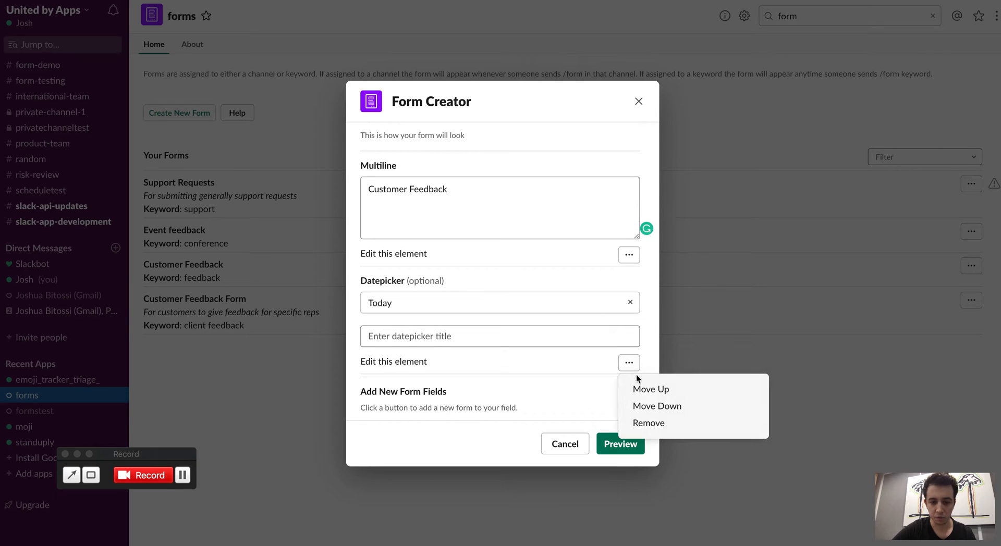
left_click(657, 406)
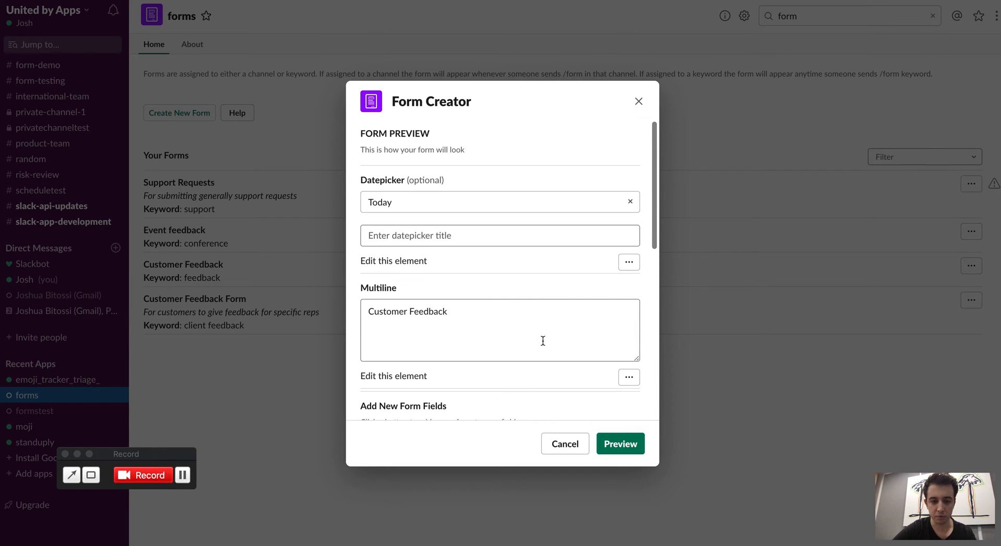
left_click(500, 236)
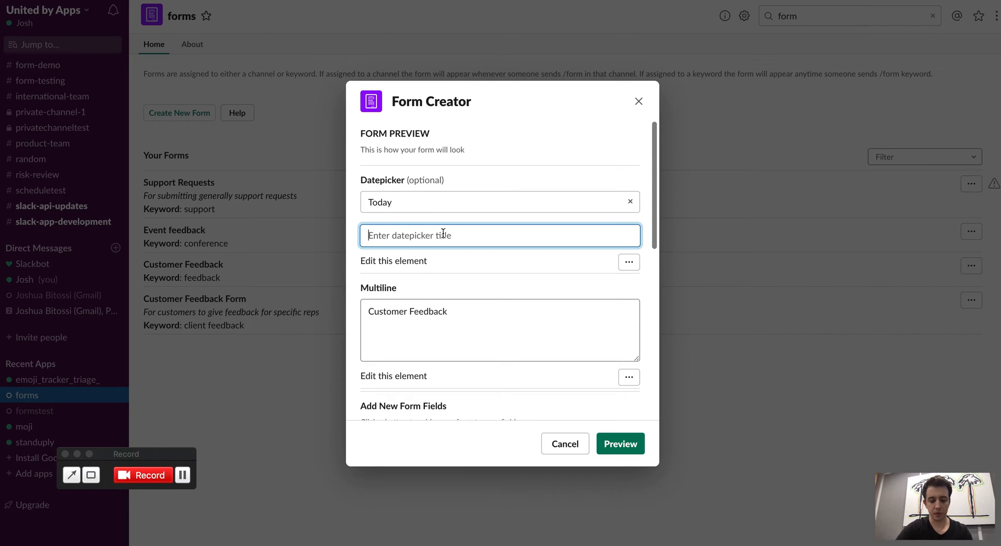
type("Feedback Date")
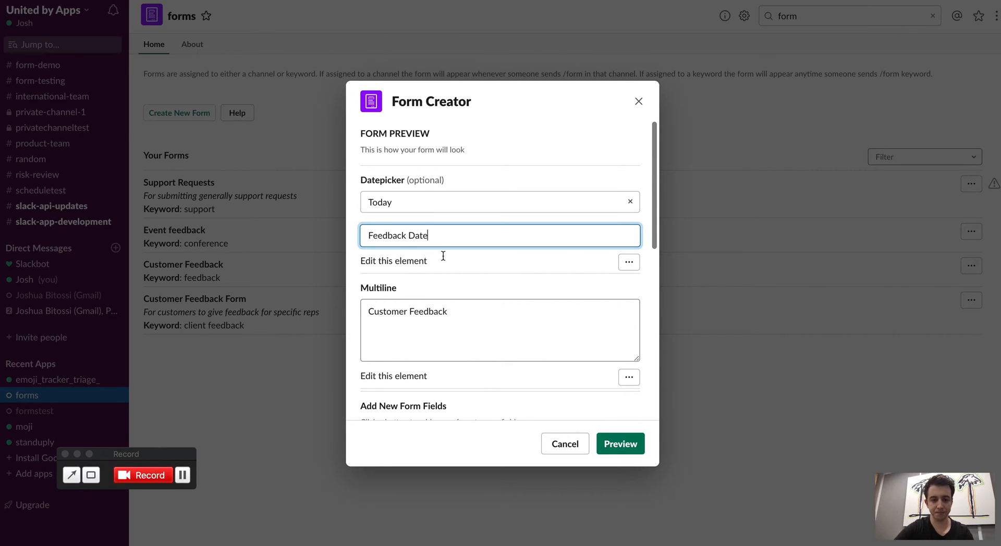
Title the form Customer Feedback with the description Feedback form
scroll("down", 3)
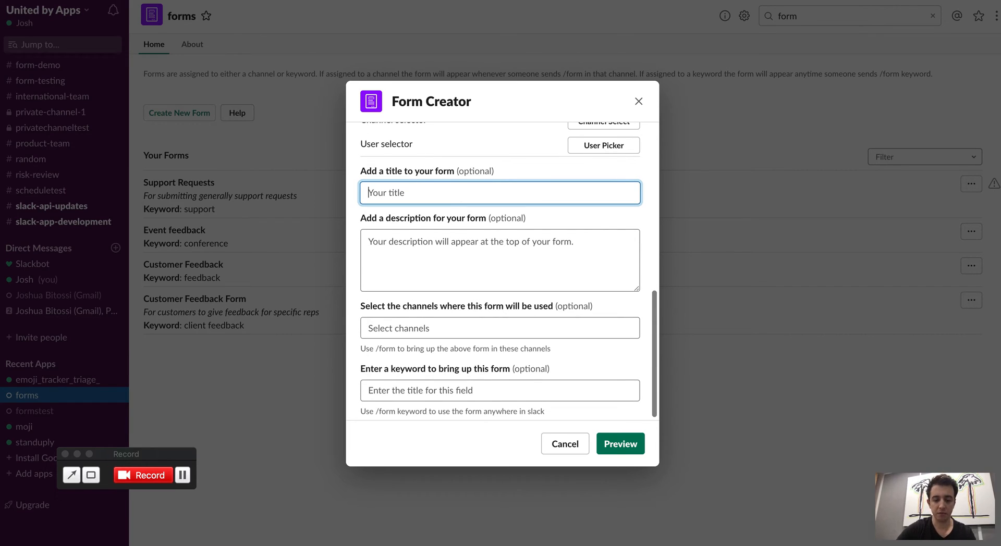
type("Customer Feedback")
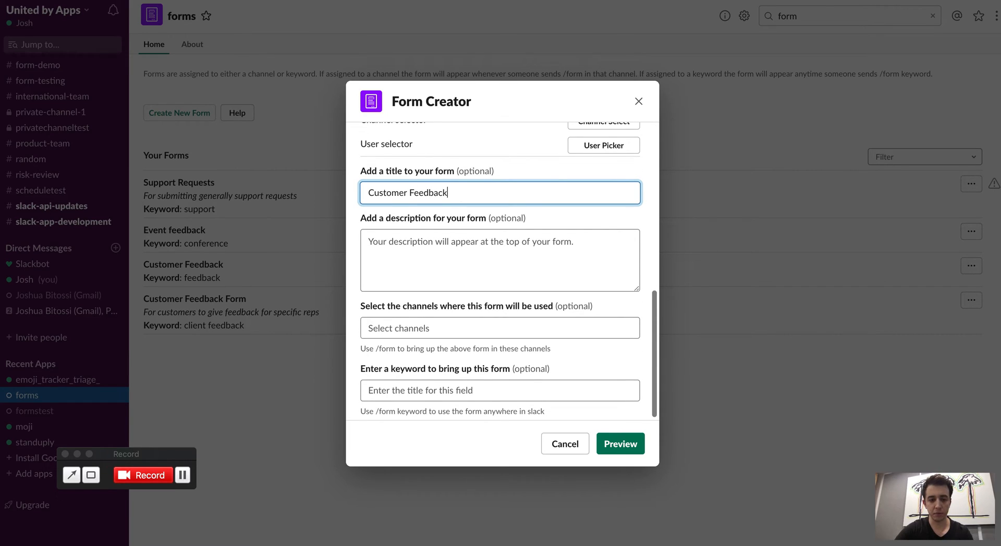
type("Feed")
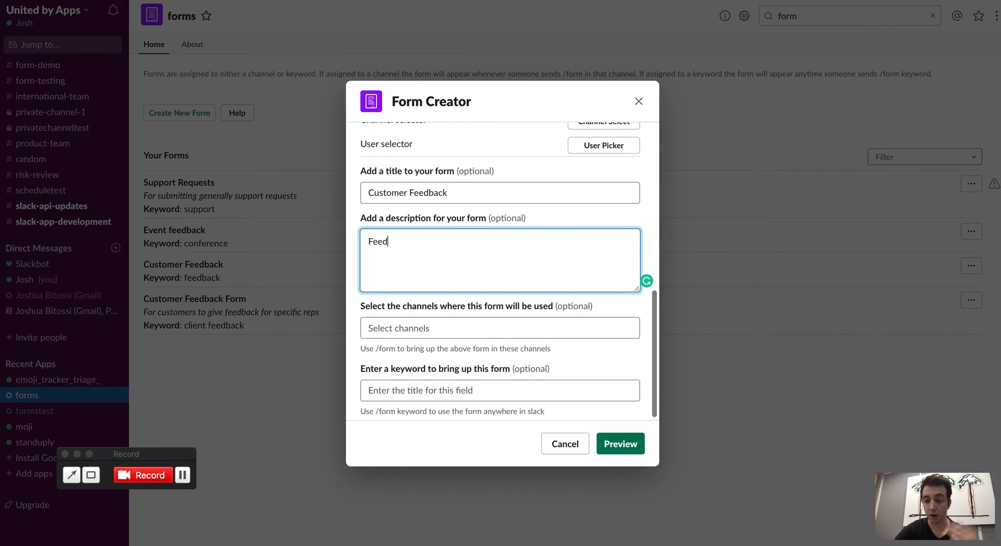
type("b")
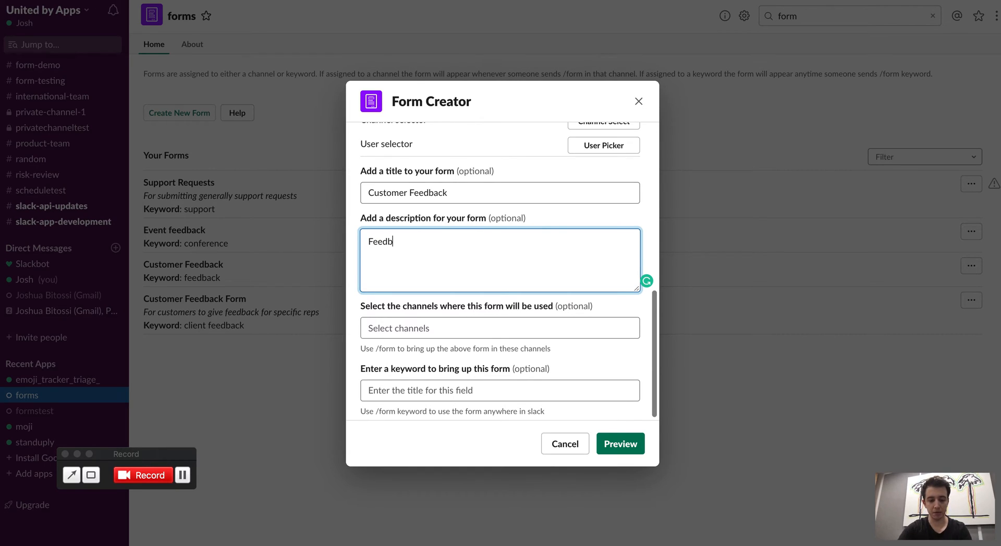
left_click(499, 329)
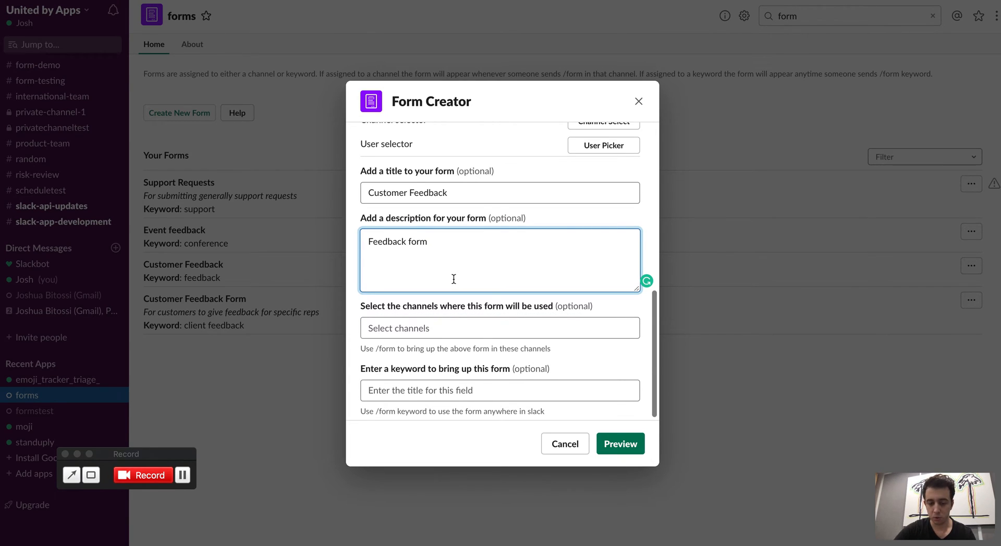
scroll("down", 3)
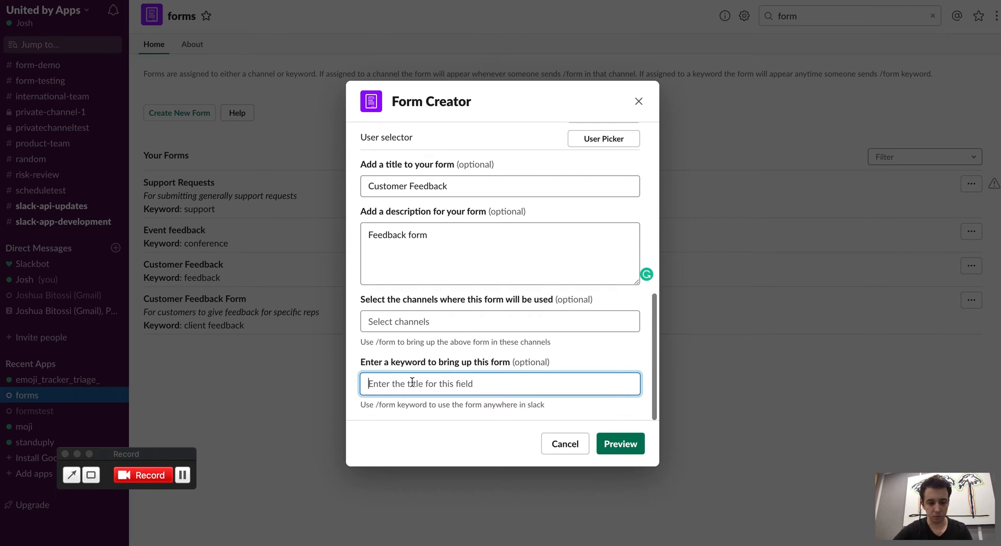
Set the form keyword to customer feedback and preview the finished form
type("customer feedback")
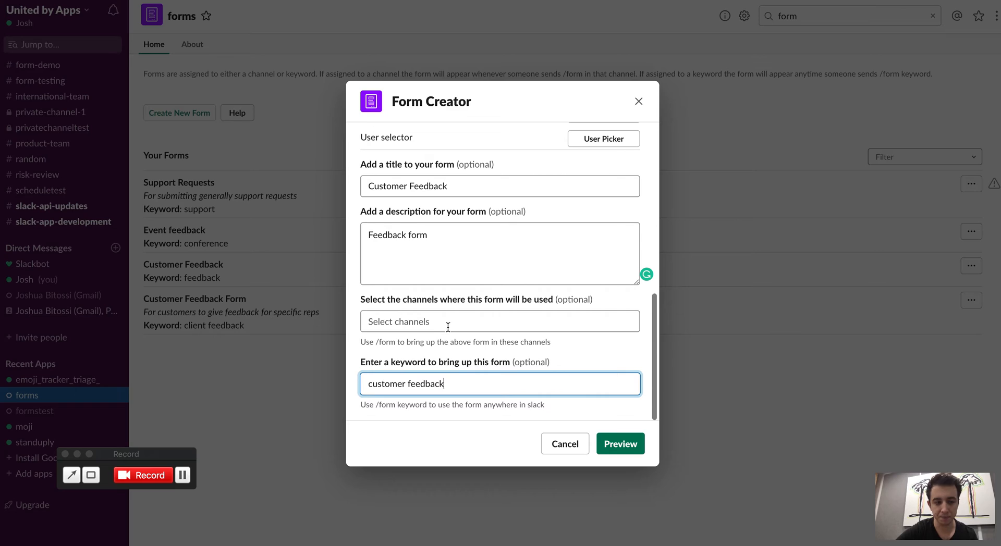
mouse_move(466, 375)
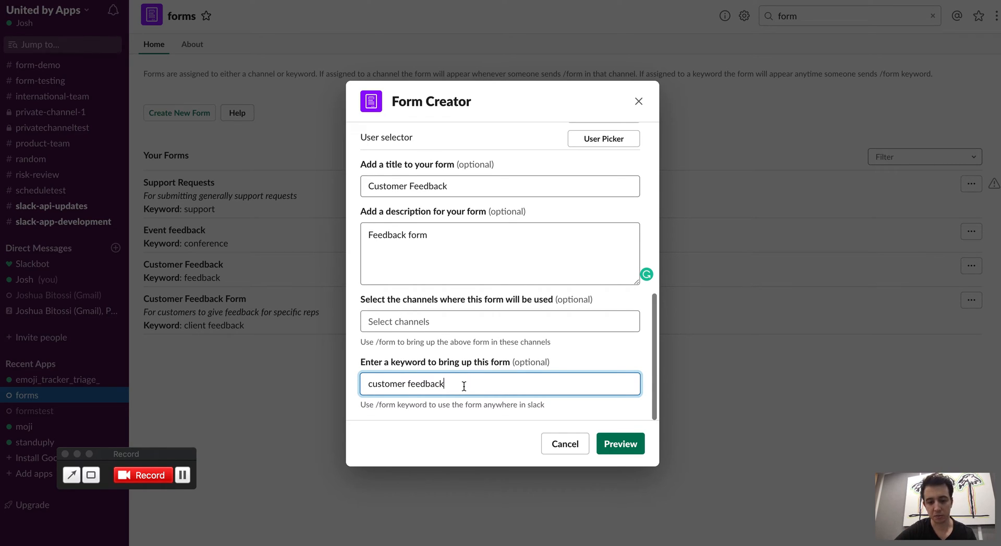
scroll("down", 3)
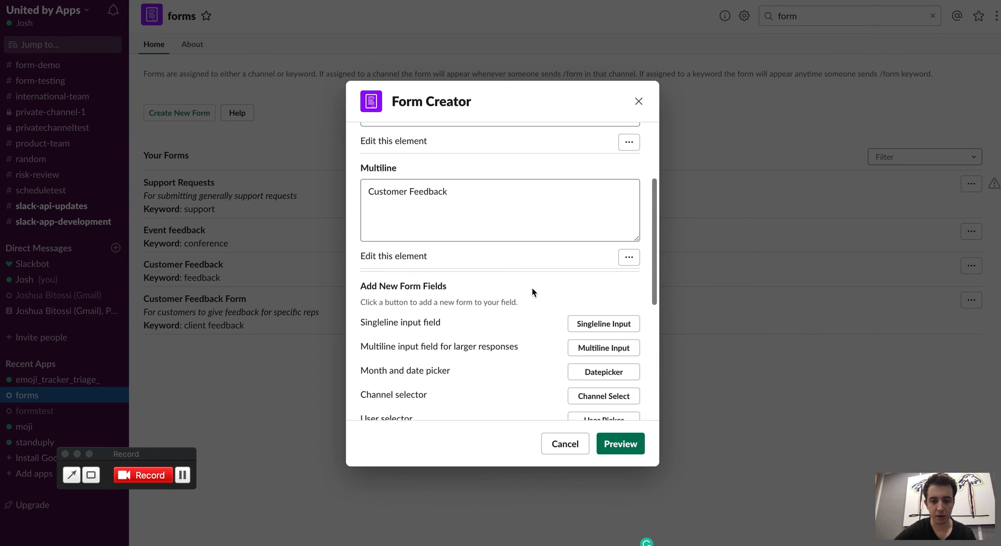
scroll("down", 3)
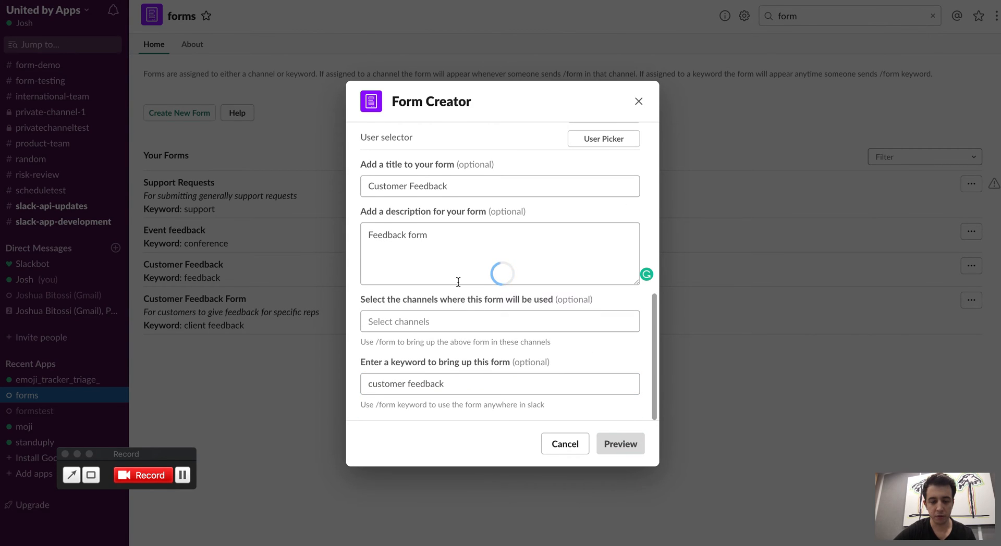
left_click(618, 443)
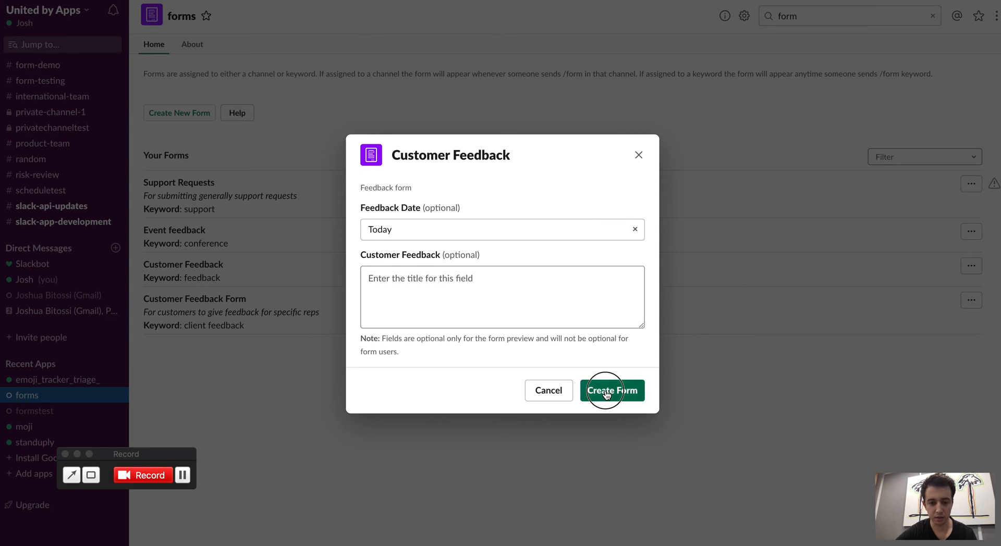
Create the form and check its customer feedback keyword in Your Forms
left_click(611, 390)
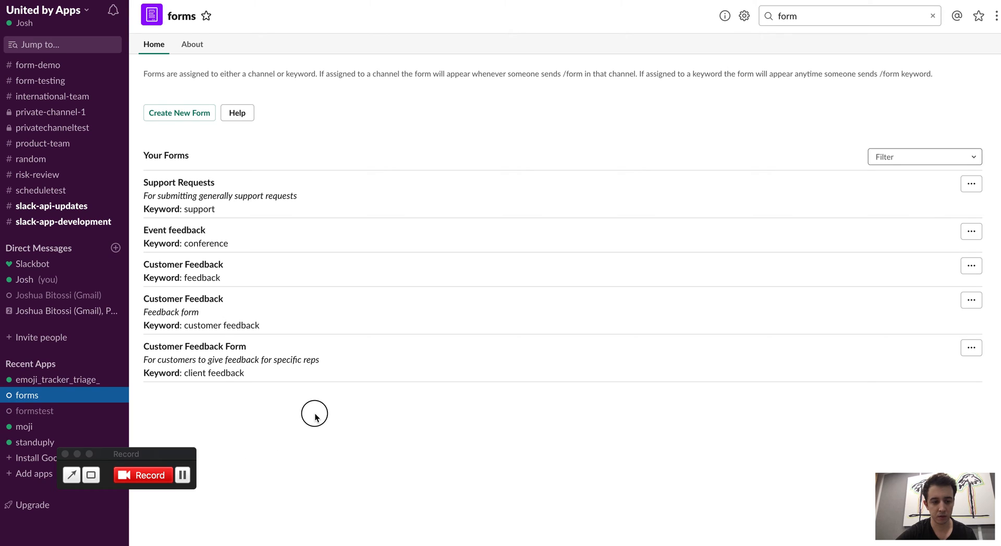
double_click(221, 326)
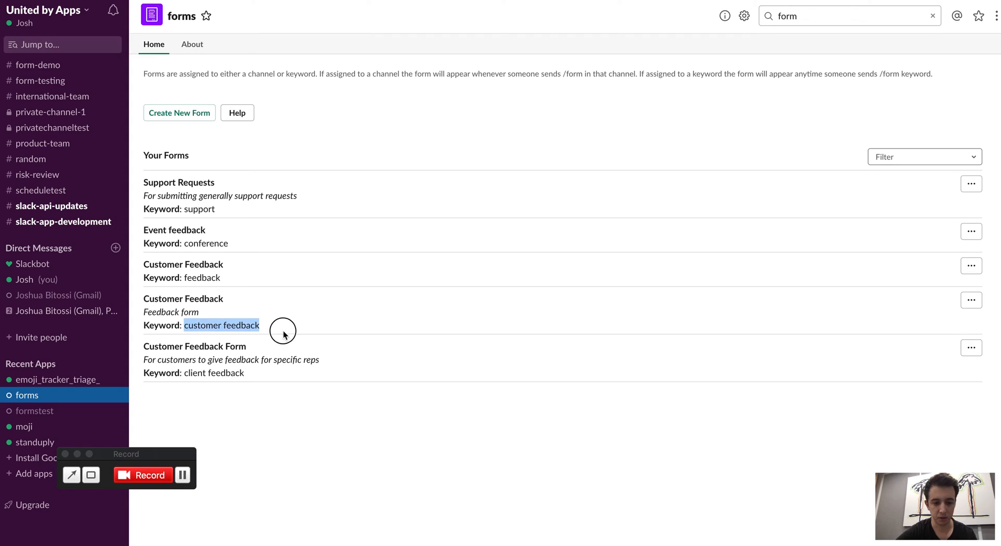
left_click(923, 156)
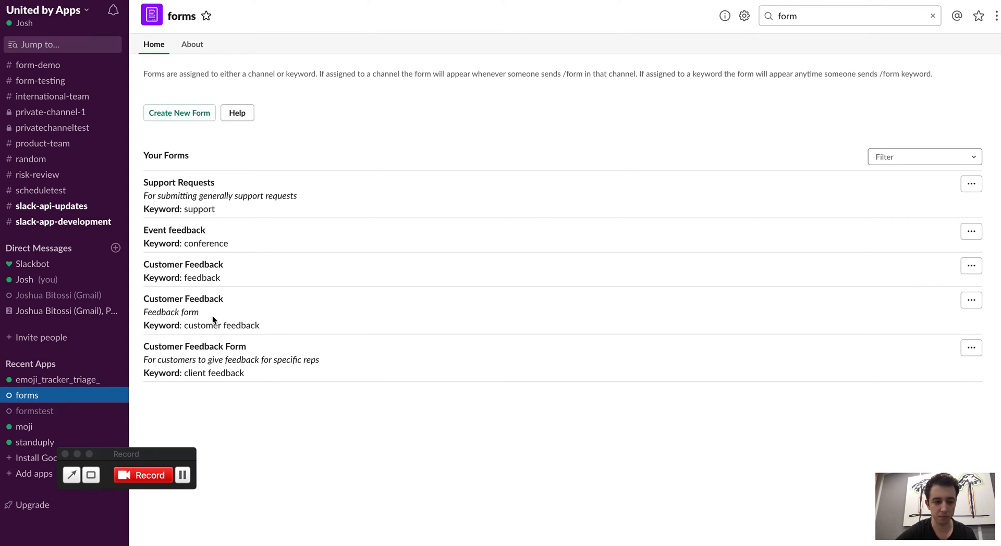
mouse_move(863, 161)
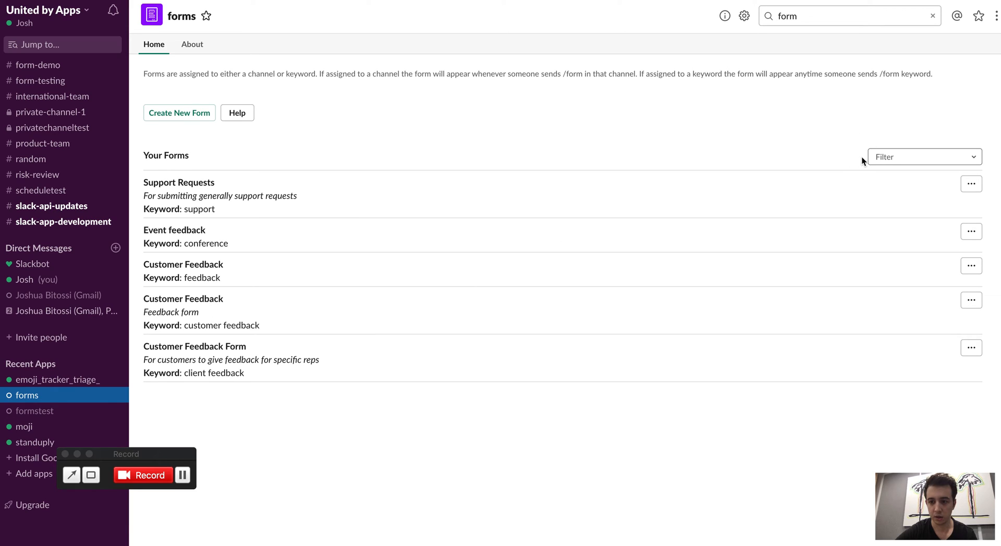
mouse_move(204, 309)
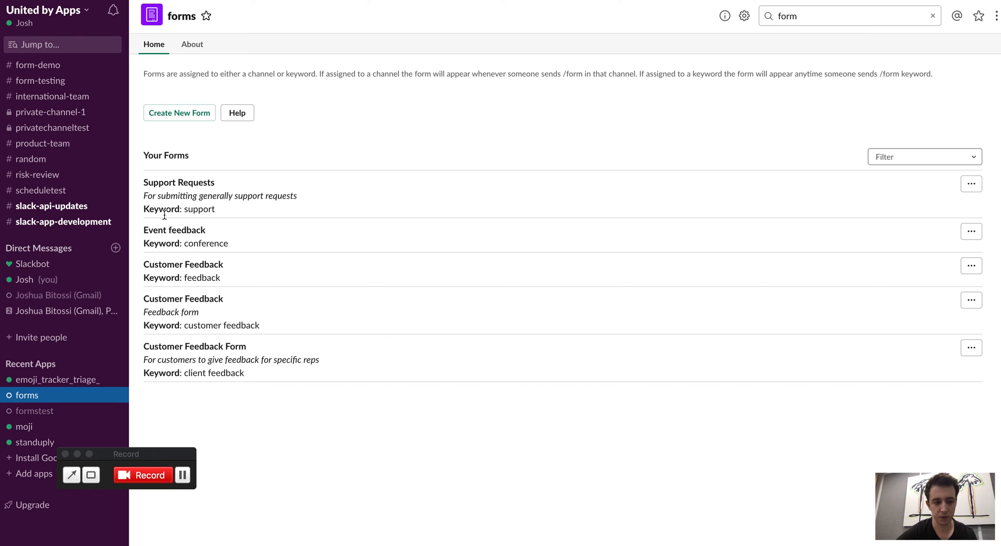
mouse_move(61, 325)
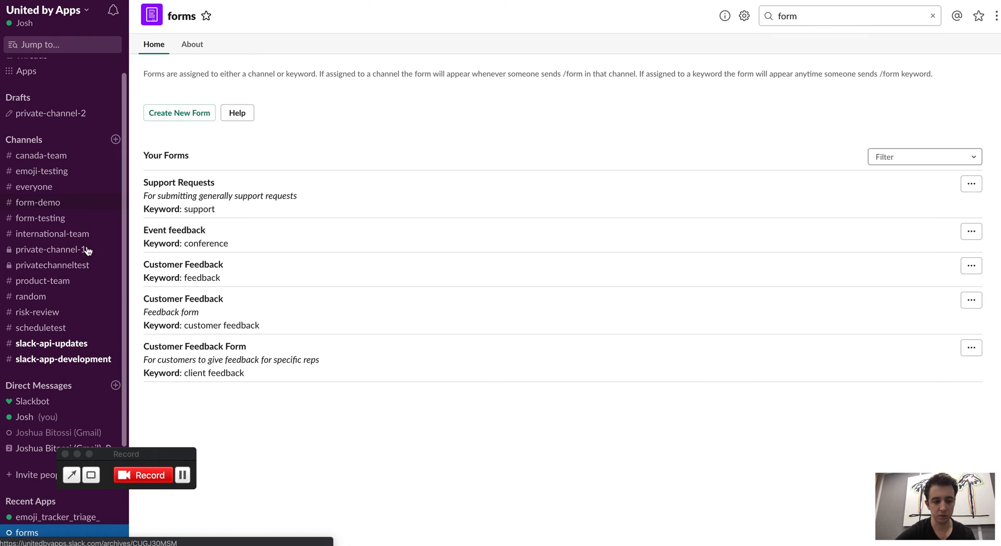
In #form-demo, send /form customer feedback to open the Customer Feedback form
left_click(37, 203)
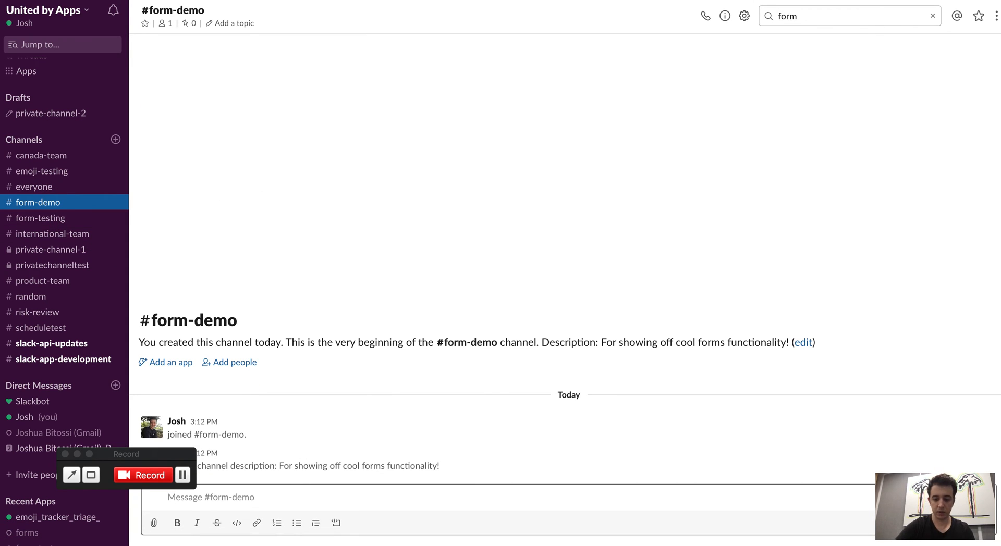
type("/form customer feed")
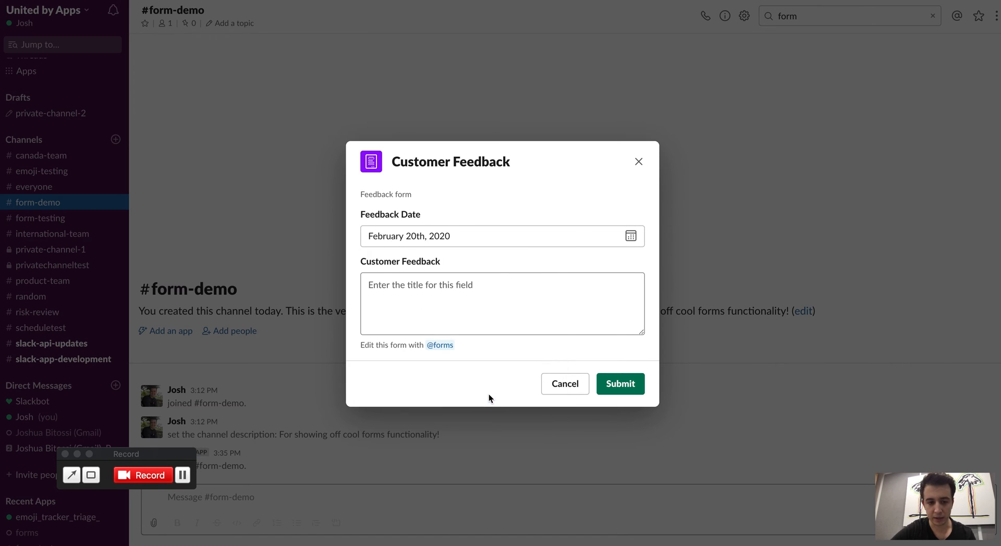
Fill in We had great feedback!! and submit the form
left_click(502, 304)
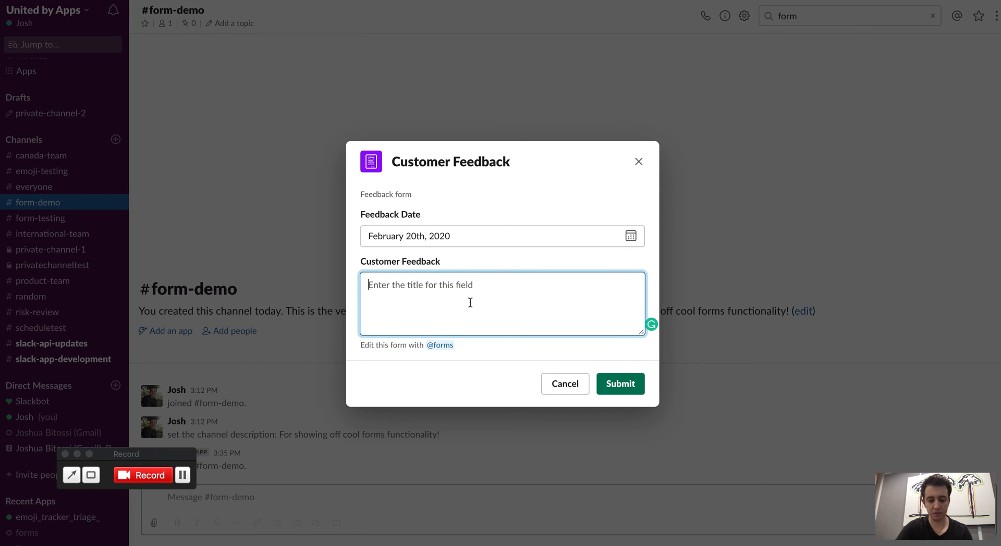
type("We had great")
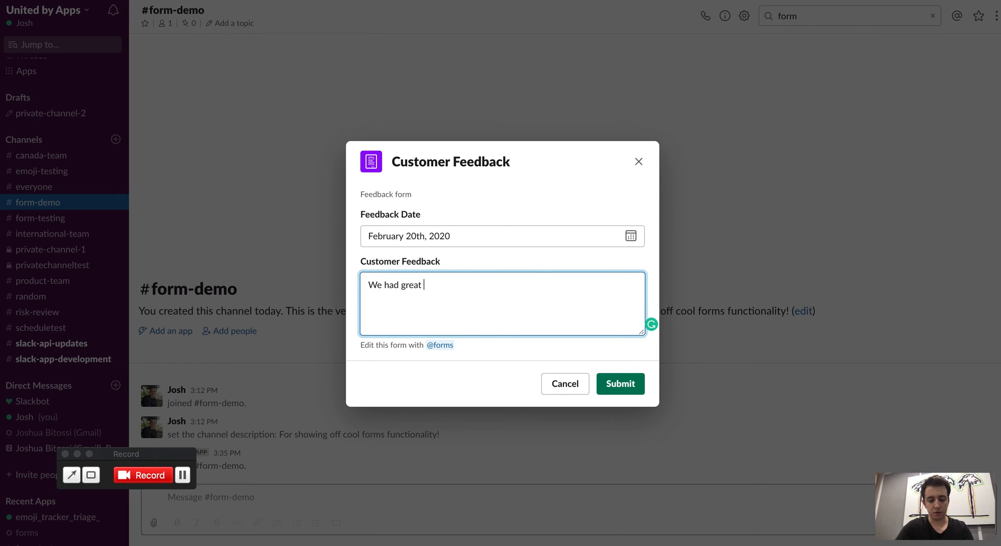
type("feedback!!")
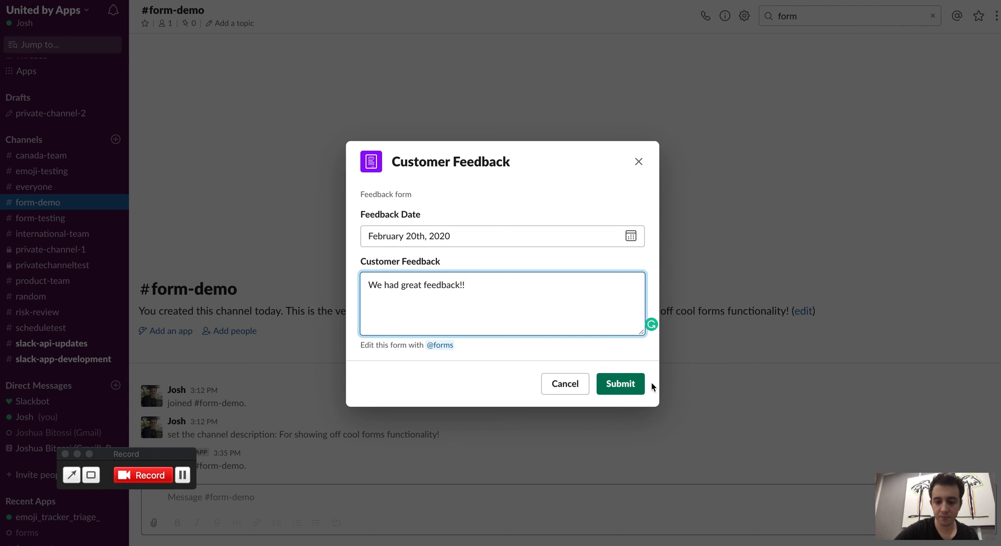
left_click(619, 383)
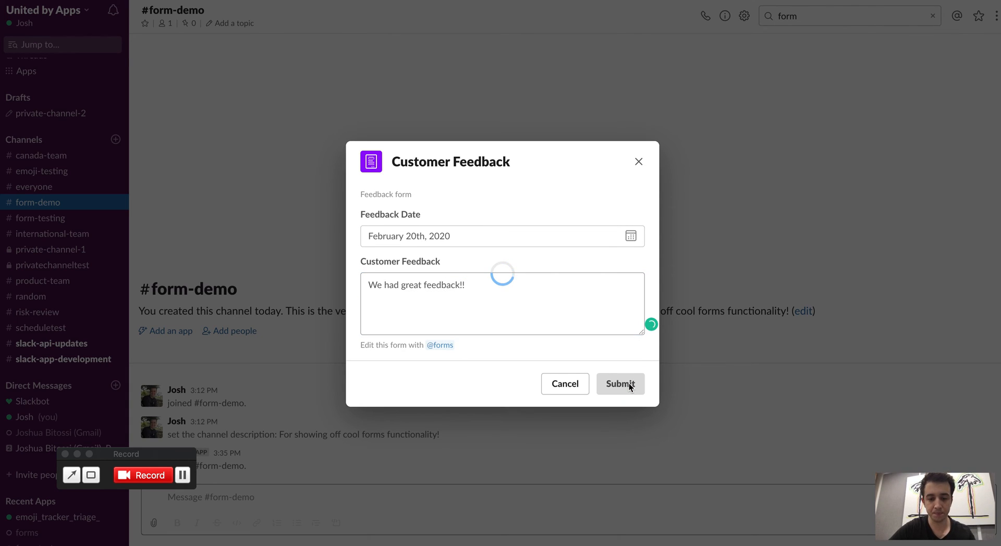
Let the feedback message post in #form-demo, then draft /form keyword in the message box
left_click(619, 384)
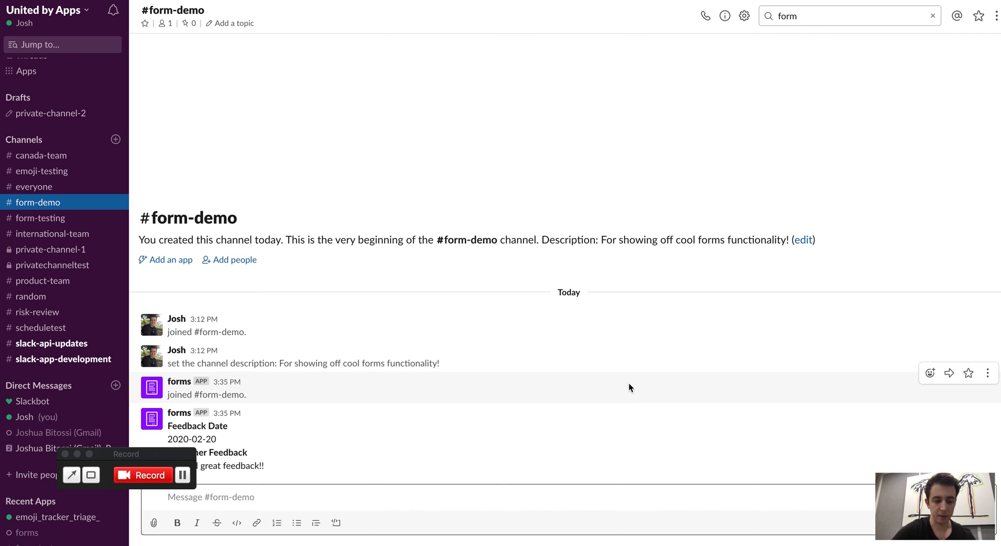
type("/form")
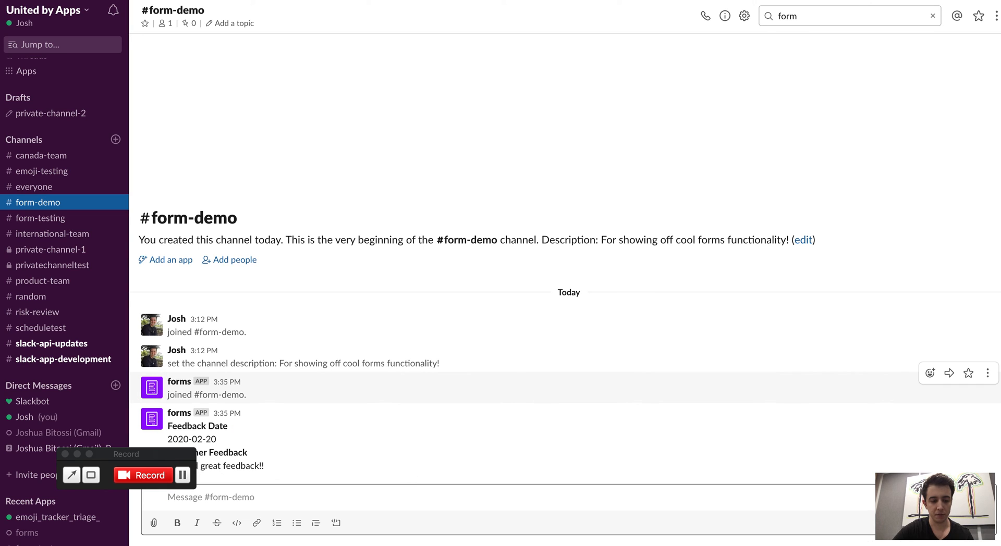
type("/form")
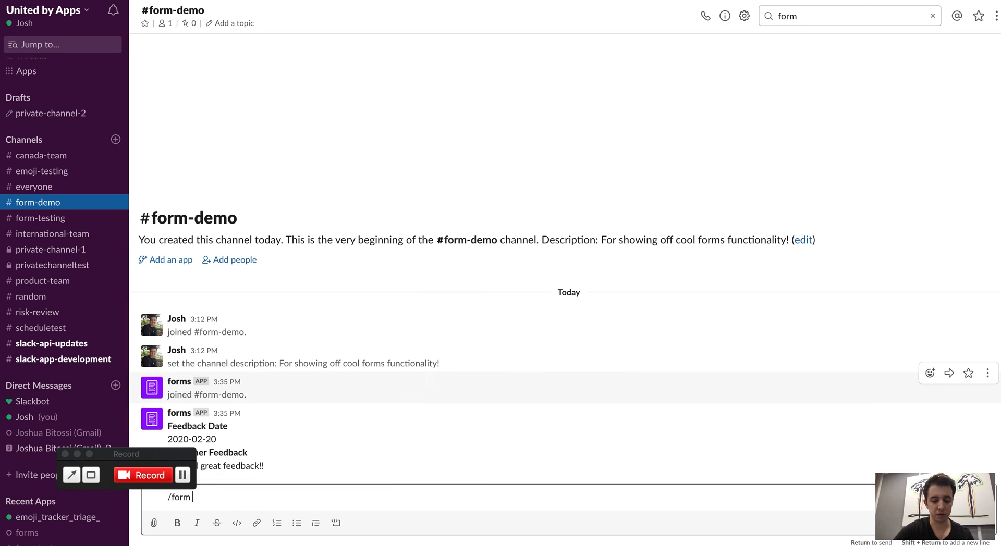
type("keyword")
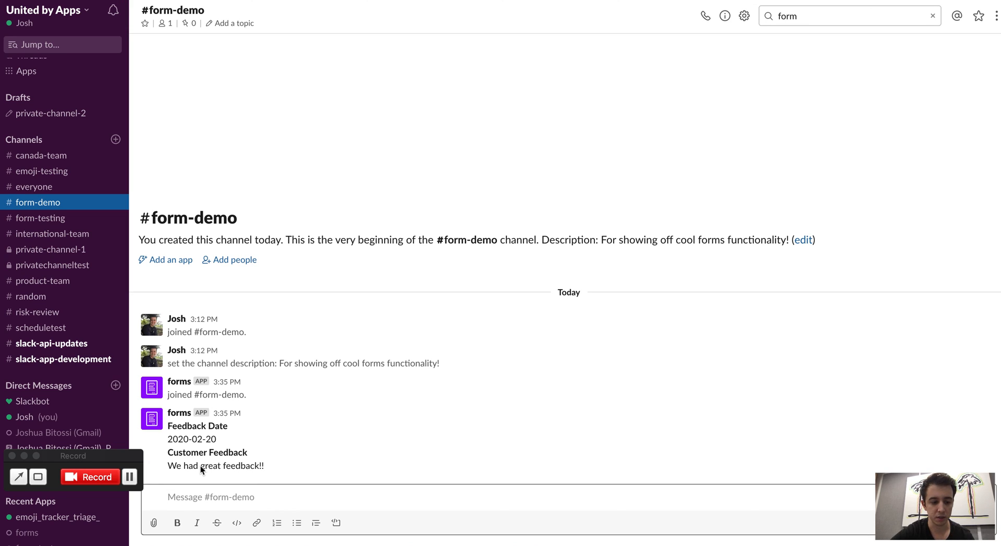
Return to the forms app home listing the new Customer Feedback form
scroll("down", 3)
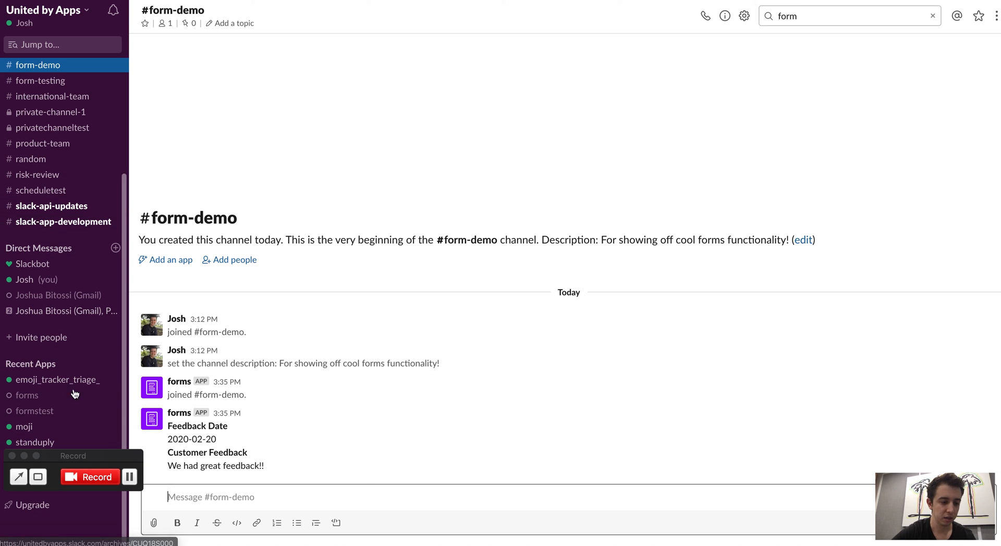
left_click(27, 395)
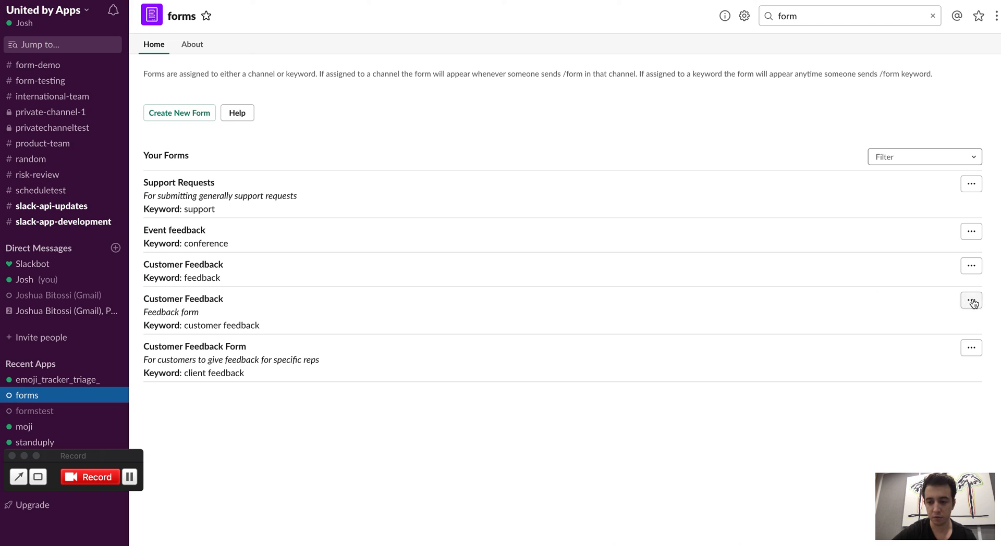
mouse_move(213, 488)
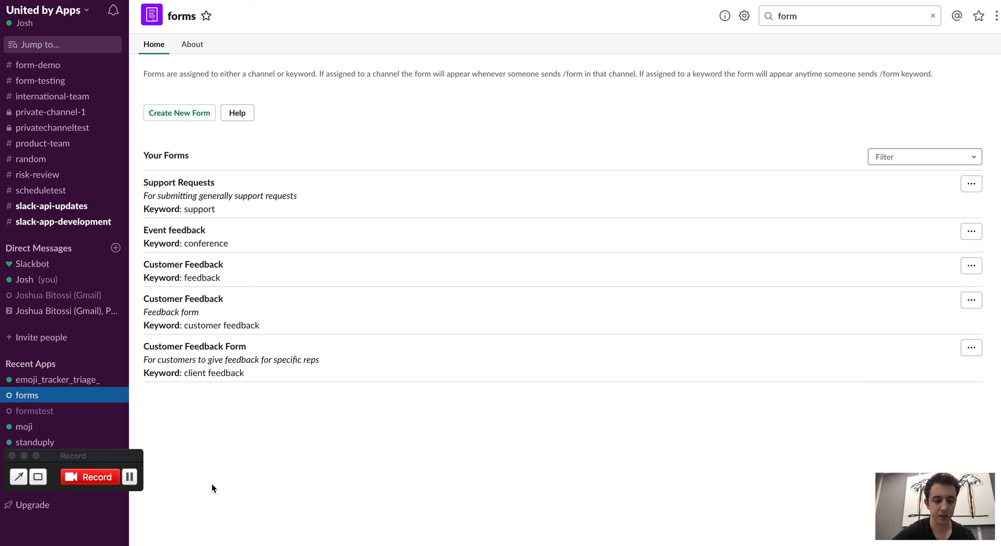